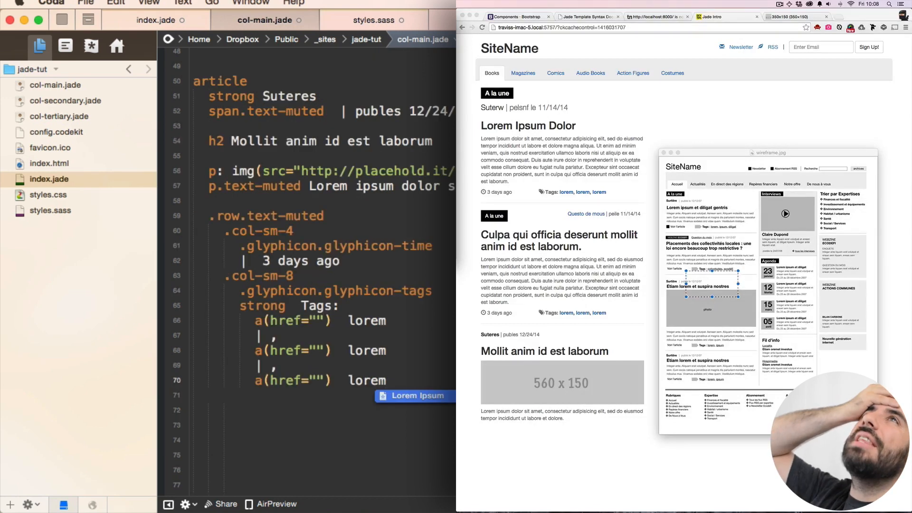
Step: Show the Jade Syntax Documentation tab and jump to its mixin examples
left_click(386, 380)
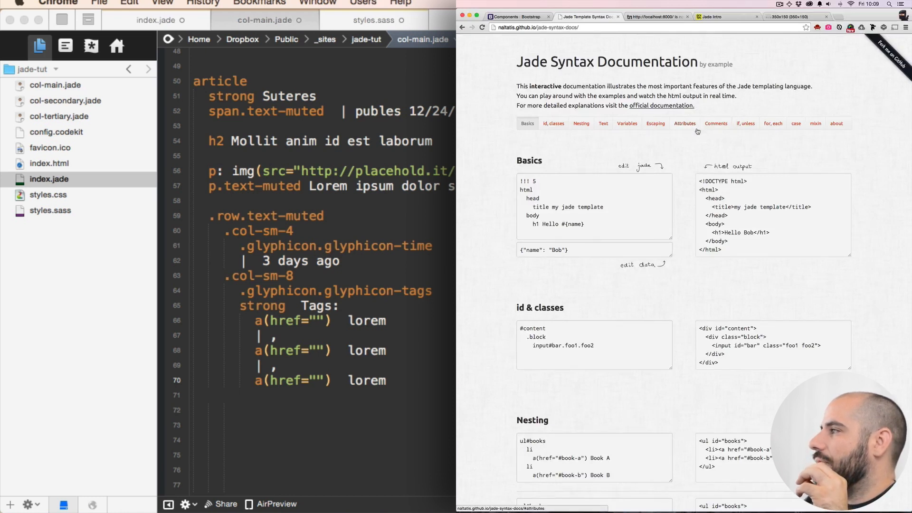
left_click(815, 40)
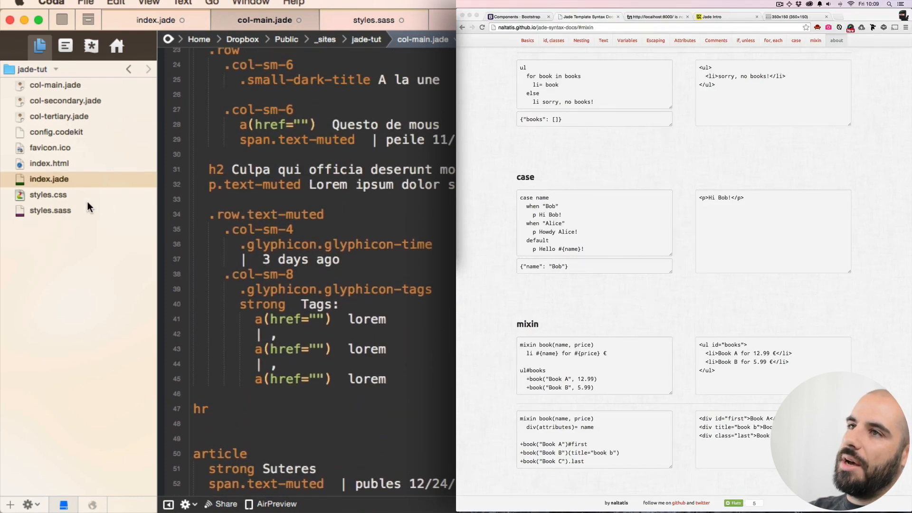
mouse_move(70, 182)
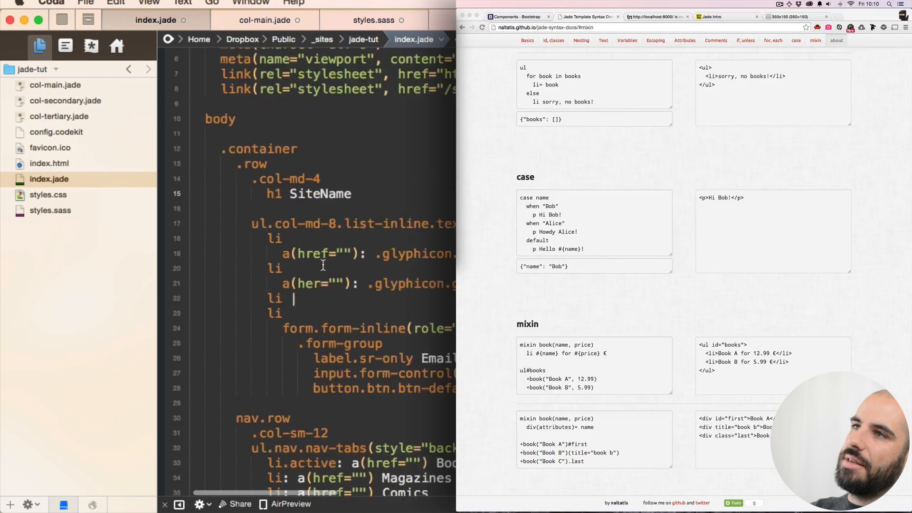
Step: Scroll index.jade to the top and remove the blank lines above 'doctype html'
scroll("up", 3)
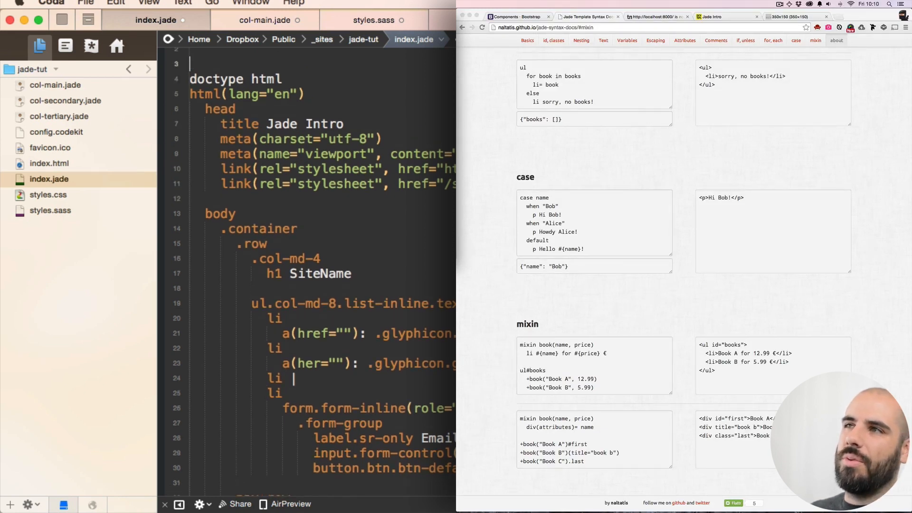
type("lorem")
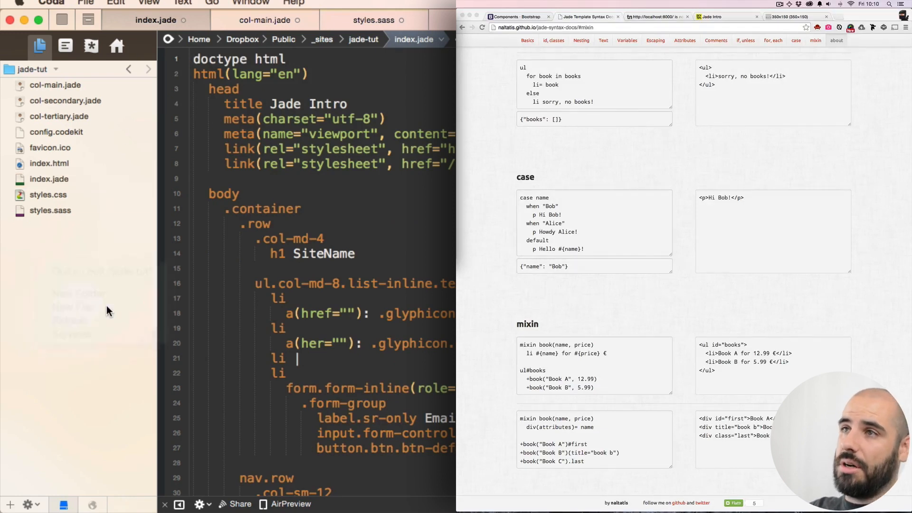
Step: Create a new file named mixins.jade in the jade-tut project
type("mixins.ja")
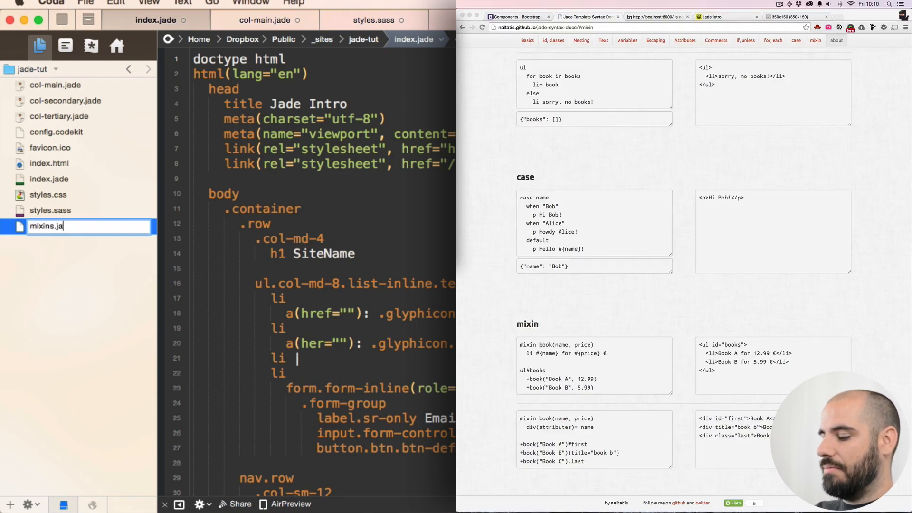
key("Return")
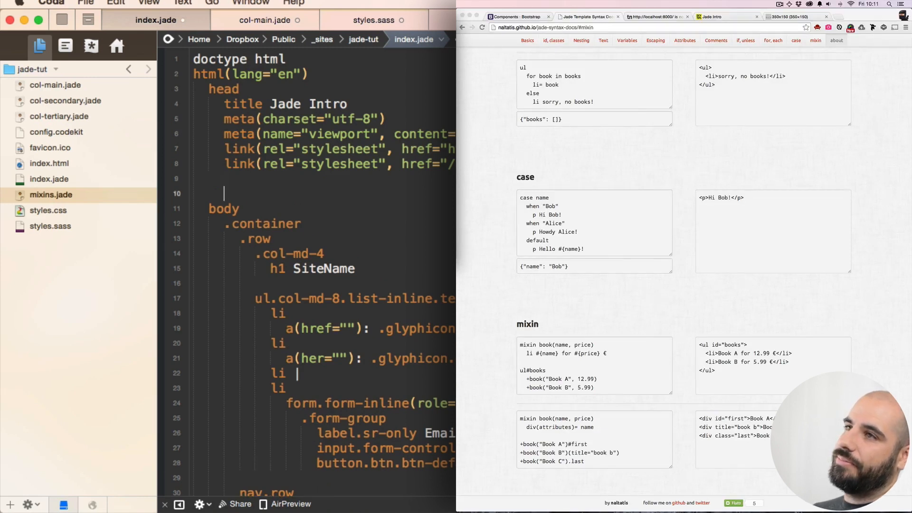
Step: Add an 'include mixins' line to the head of index.jade
scroll("down", 3)
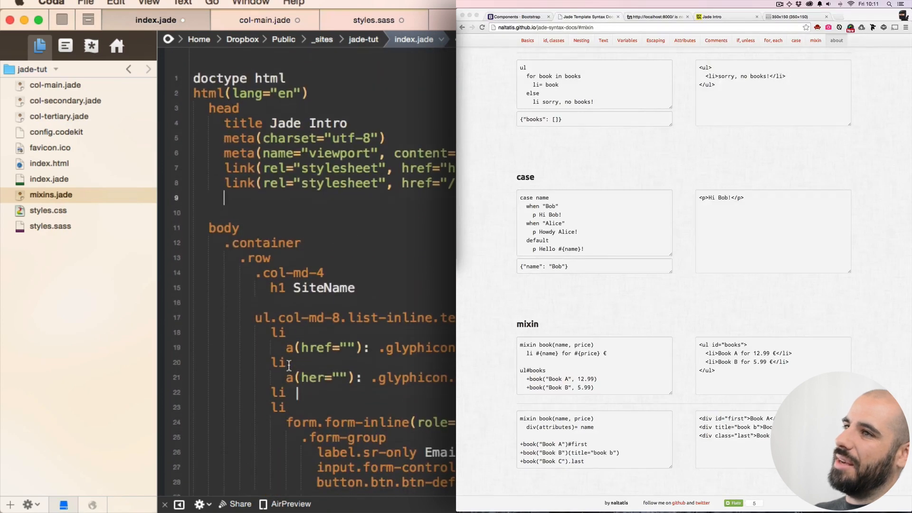
type("include")
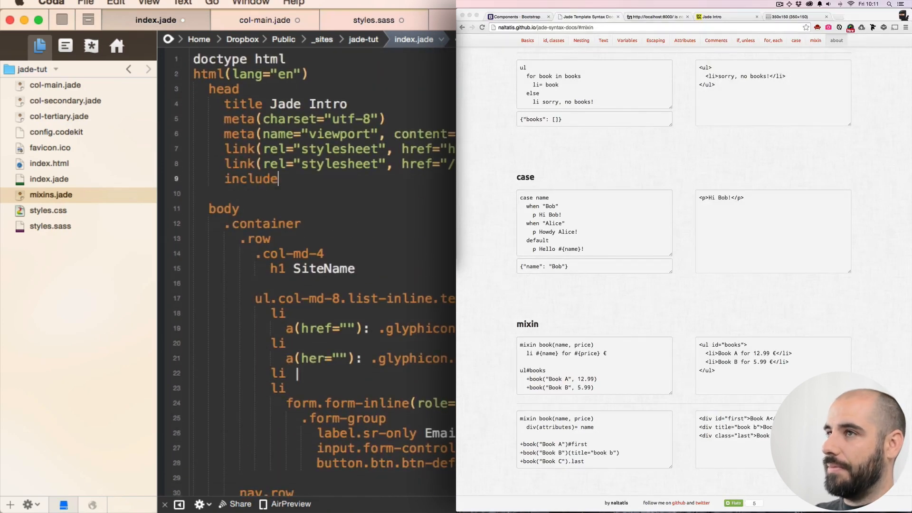
type("mixin")
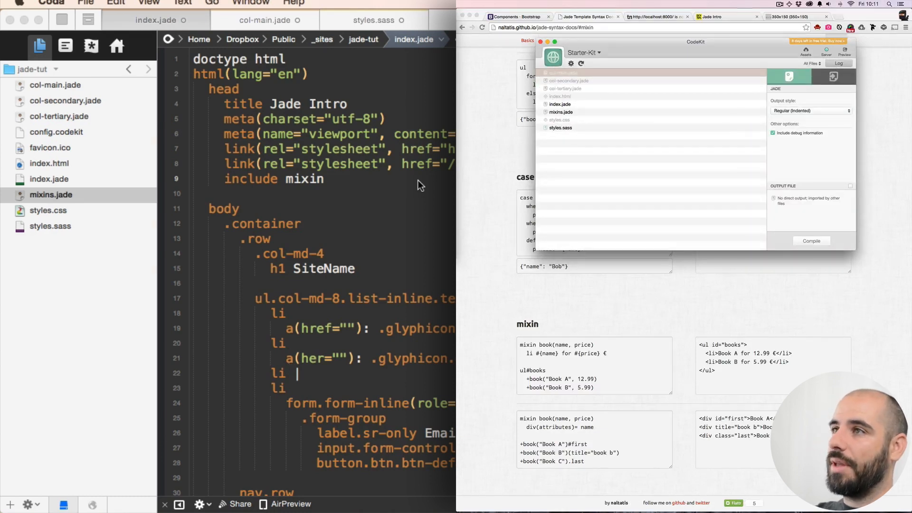
type("s")
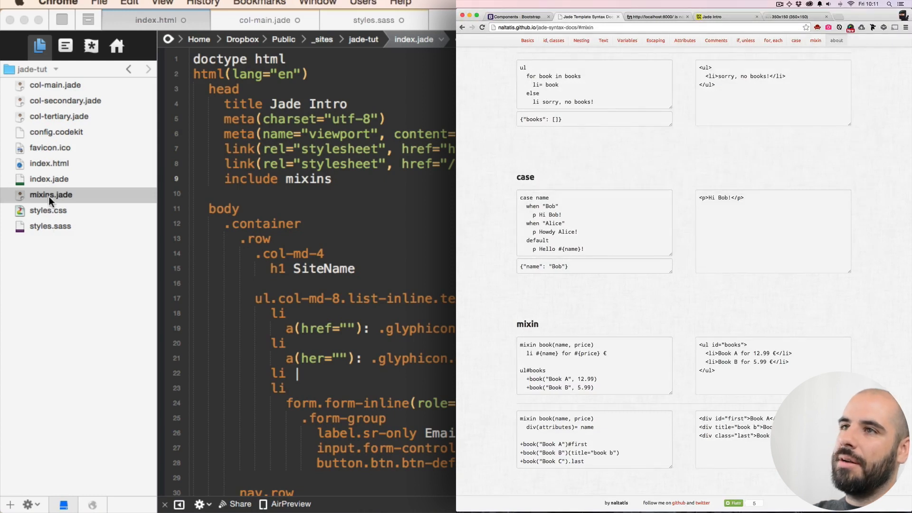
Step: In mixins.jade, define 'mixin tagblock()' above the indented .row.text-muted tag markup
left_click(51, 195)
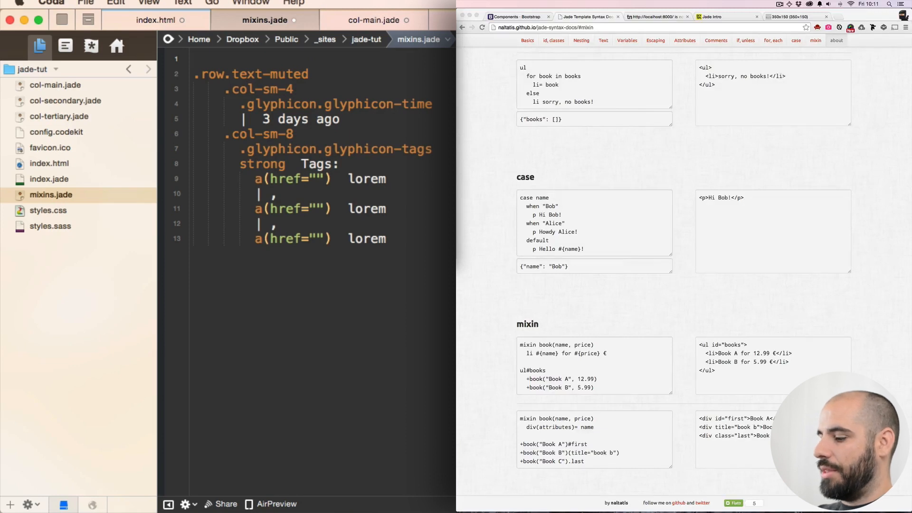
type("mixin")
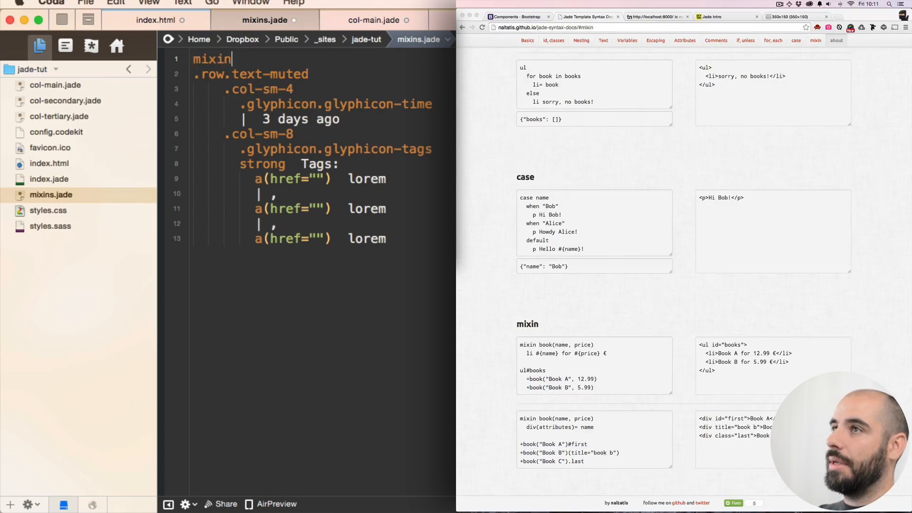
type("\" \"")
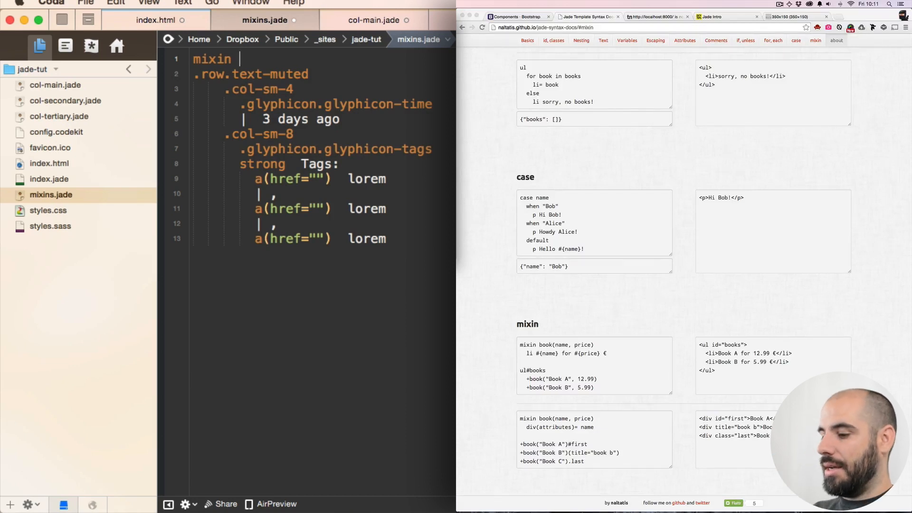
type("tag")
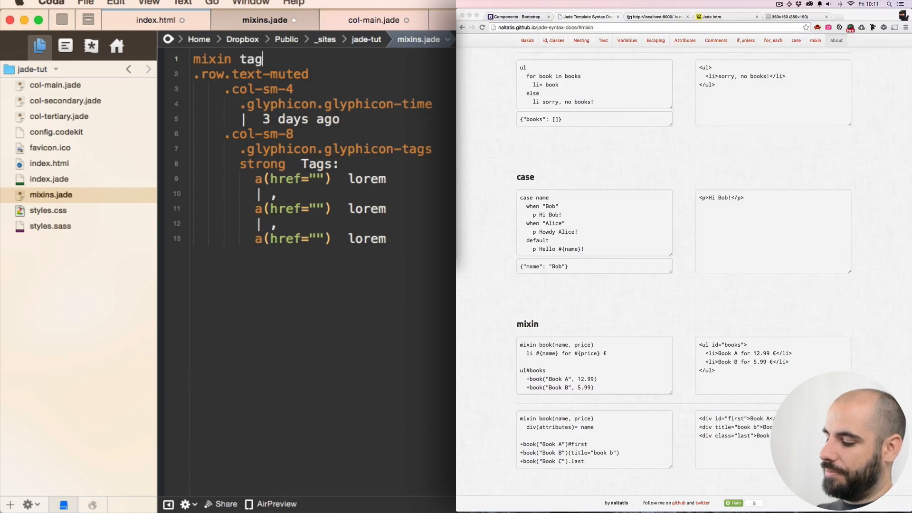
type("block")
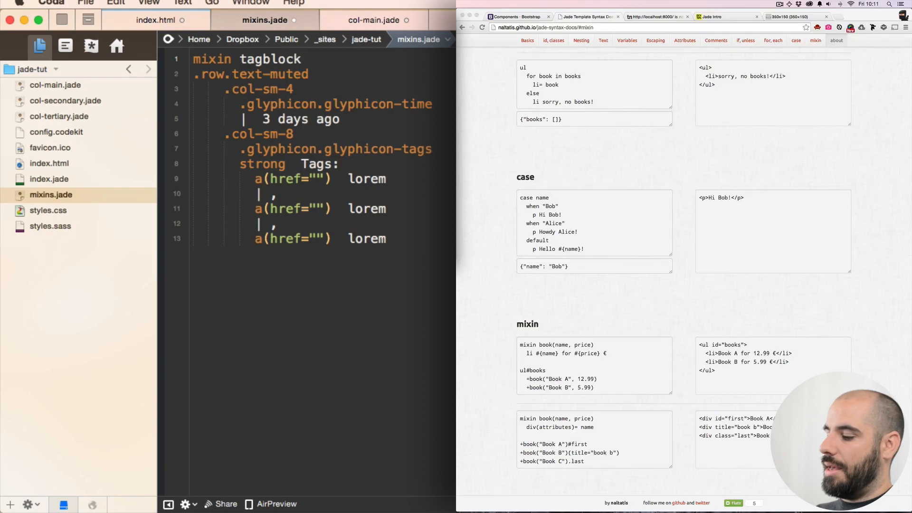
type("()")
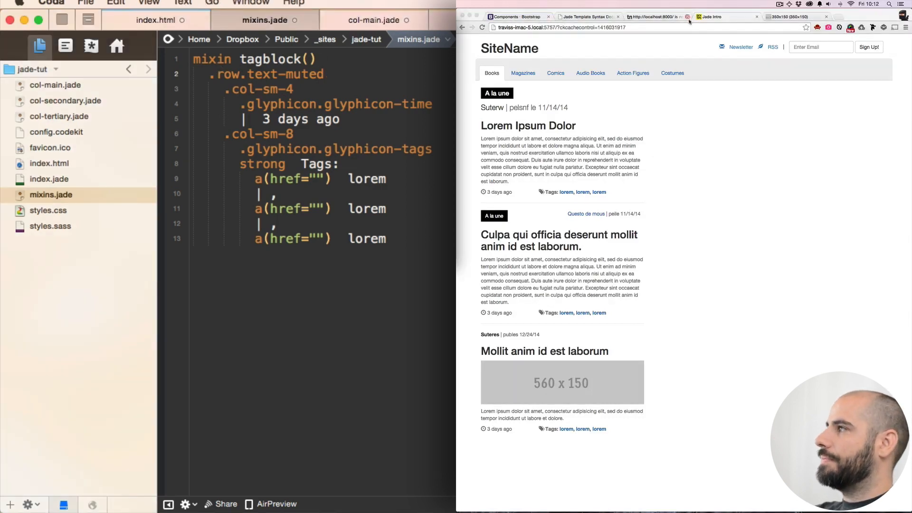
Step: Switch to col-main.jade and remove the second article's hand-written tags block
left_click(588, 16)
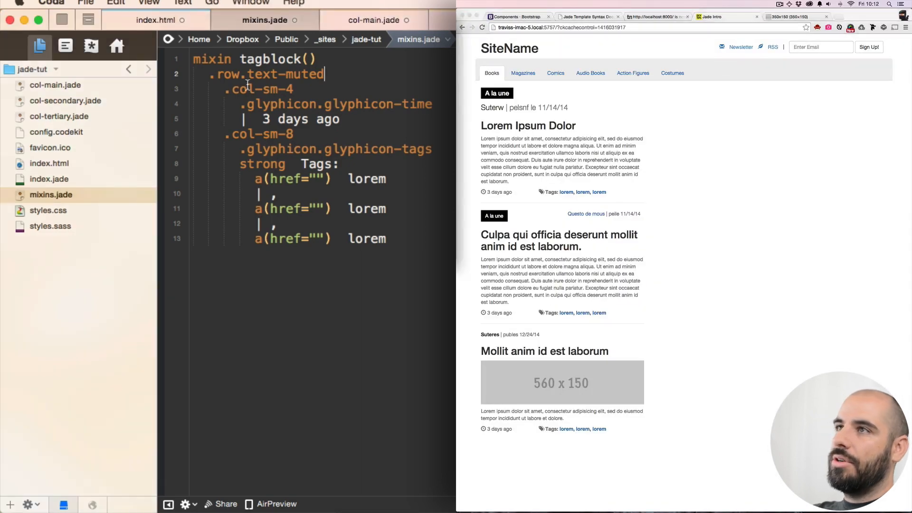
left_click(153, 20)
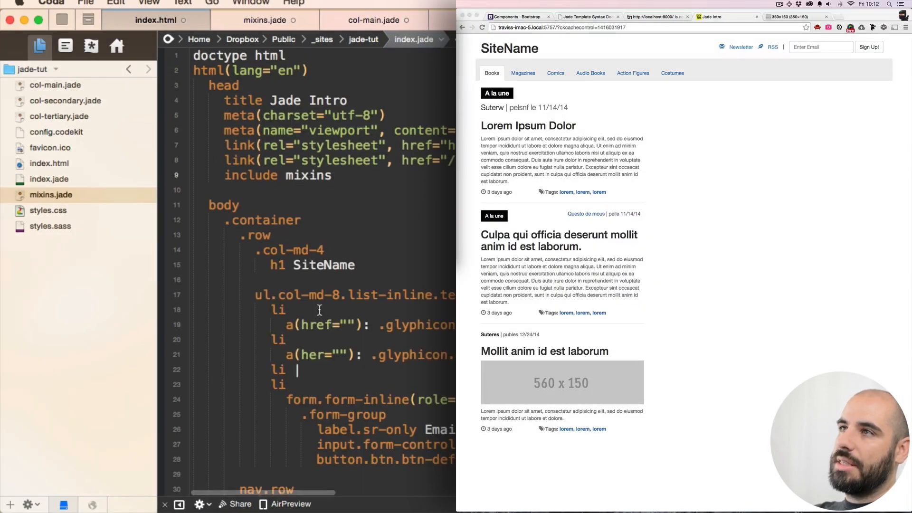
left_click(374, 20)
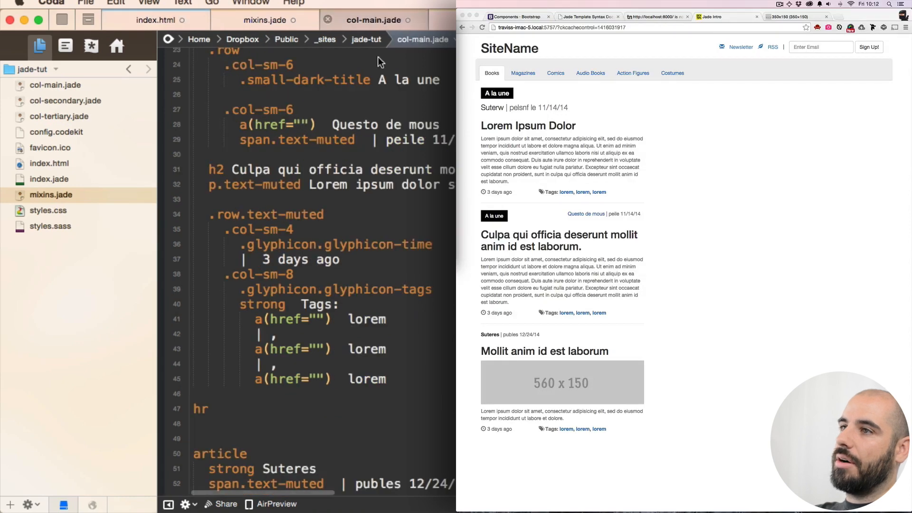
scroll("down", 3)
type("+")
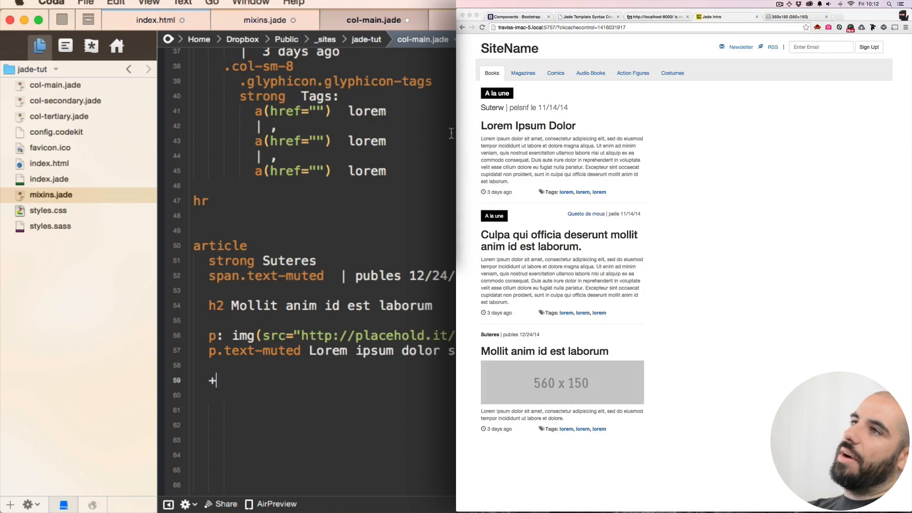
Step: Check the mixin in mixins.jade, then add '+tagblock()' after the third article
left_click(264, 20)
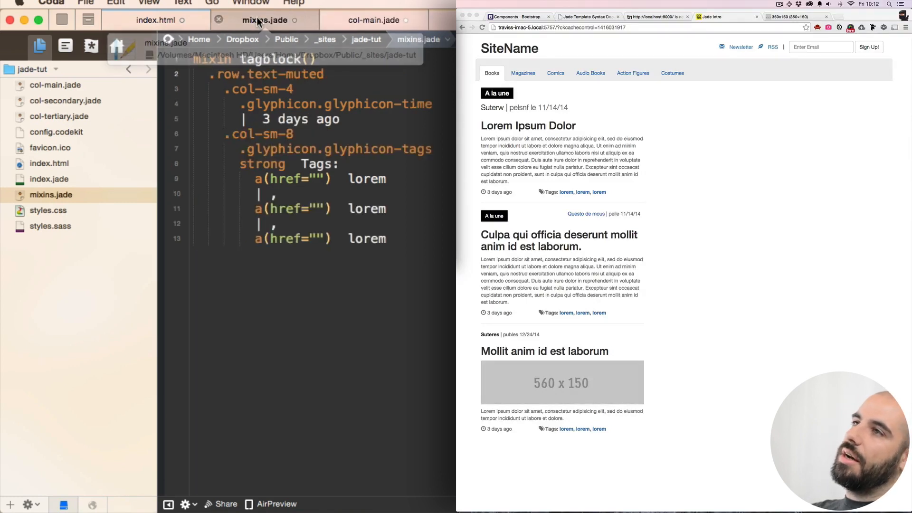
left_click(374, 20)
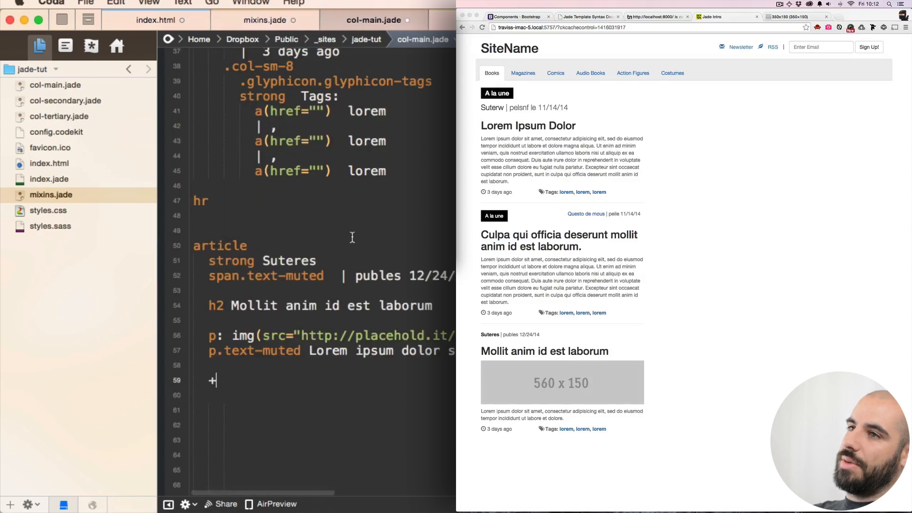
type("ta")
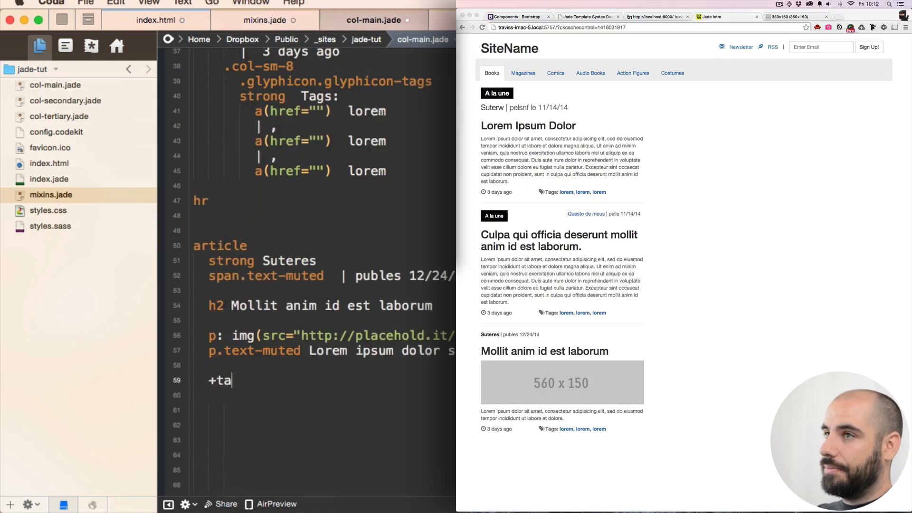
type("gblock")
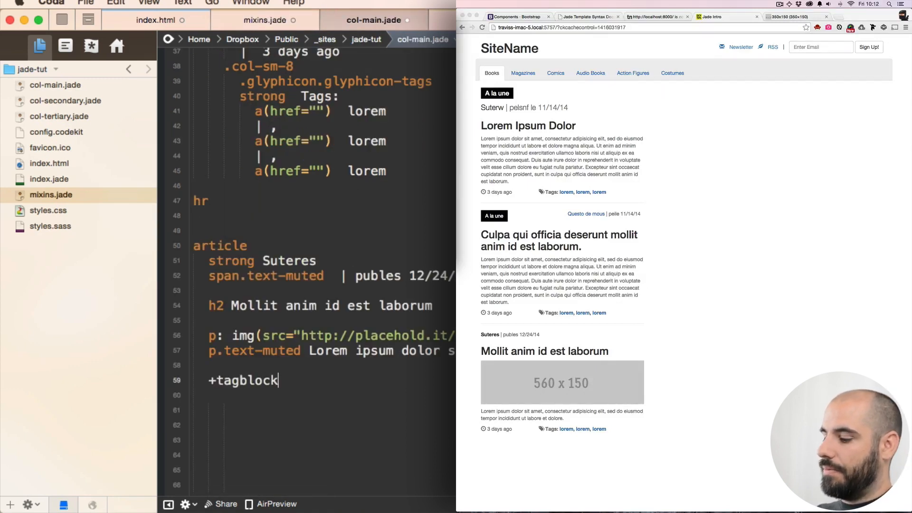
type("()")
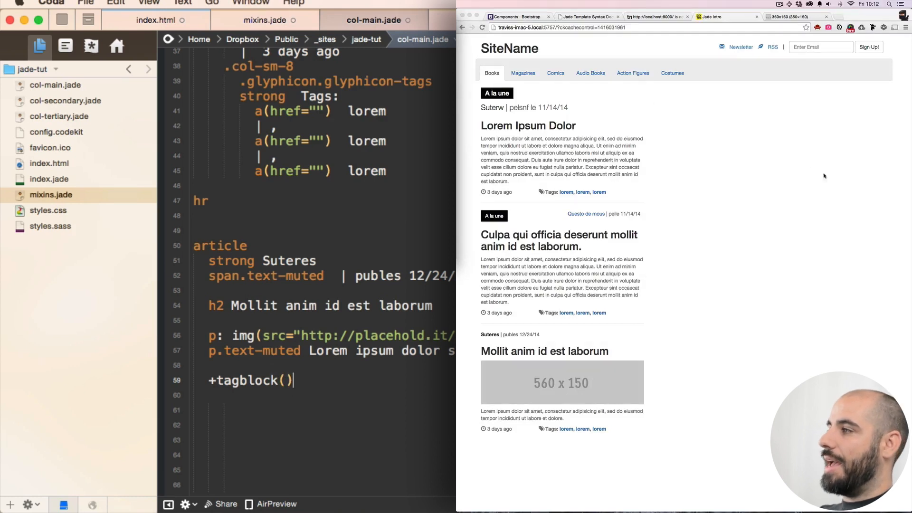
mouse_move(384, 372)
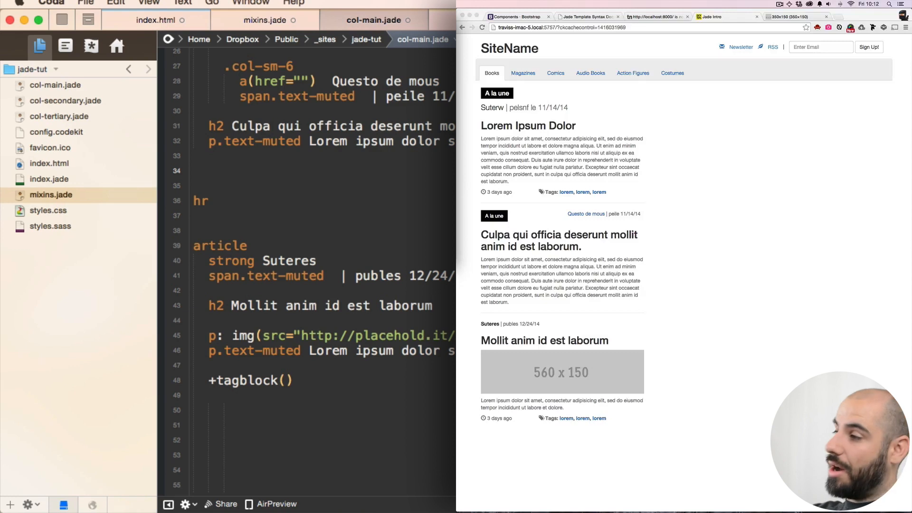
Step: Add +tagblock calls after the first and second articles' p.text-muted lines
left_click(208, 171)
type("+tag")
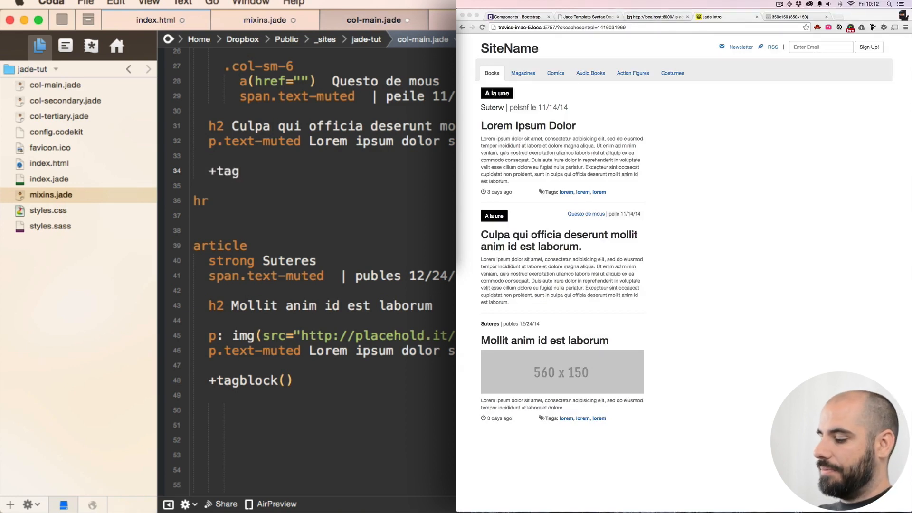
type("block")
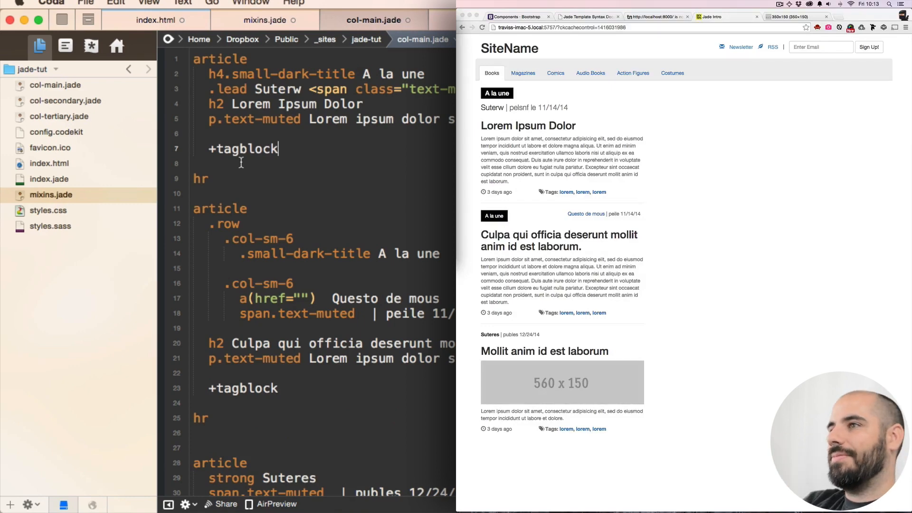
scroll("down", 3)
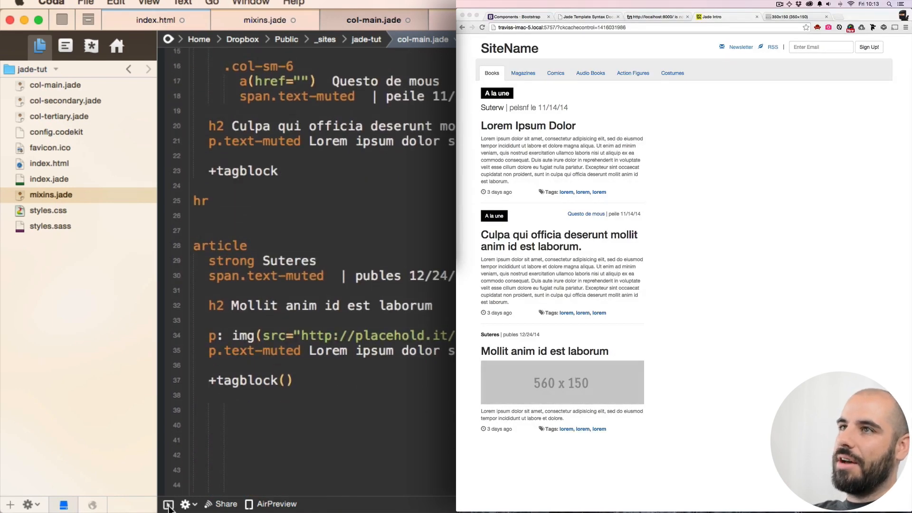
Step: Hide the file sidebar and scroll to the third article's placehold.it image
left_click(169, 504)
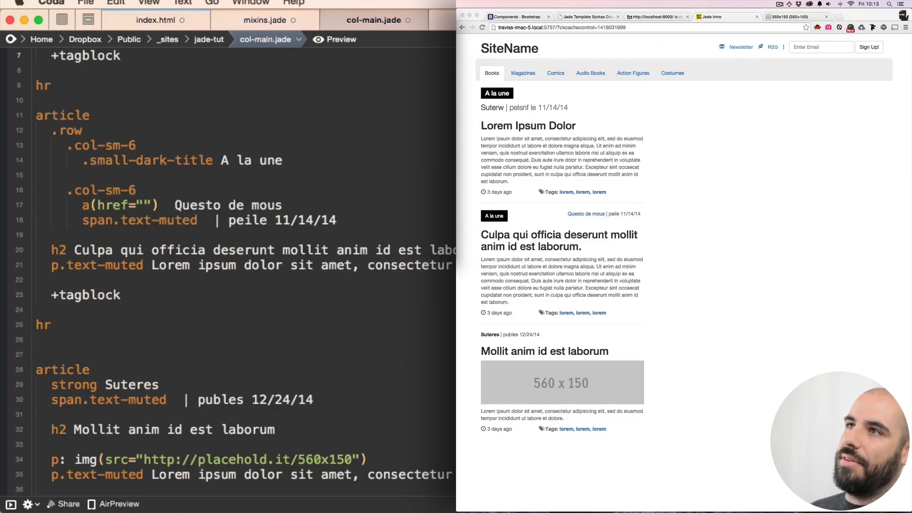
scroll("down", 3)
type("3")
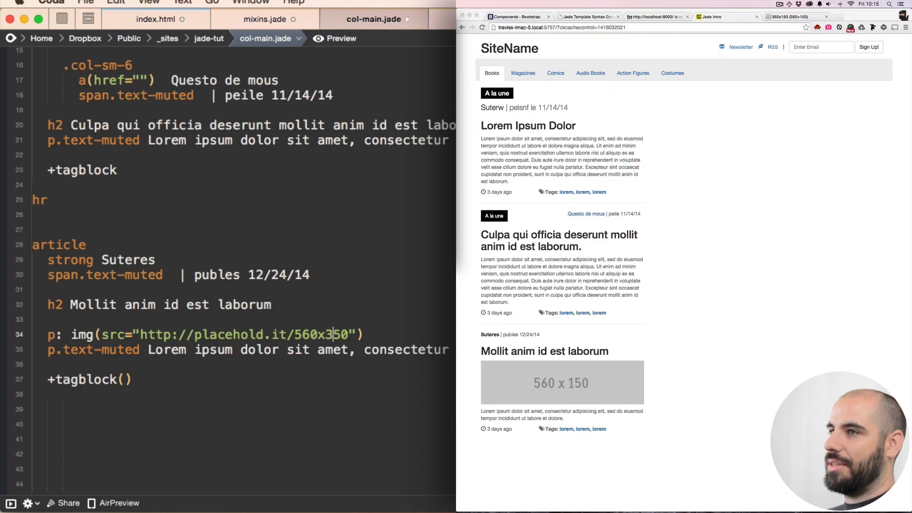
Step: Change the placeholder image to 560x250 and add an imageless fourth article with +tagblock()
left_click(482, 28)
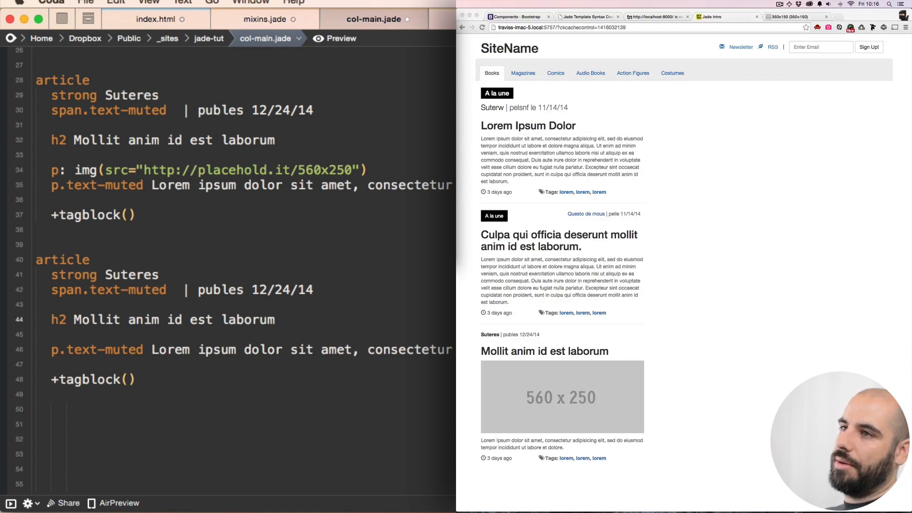
Step: Retitle the fourth article "Jenny's got a gun" and add an hr before it
double_click(173, 319)
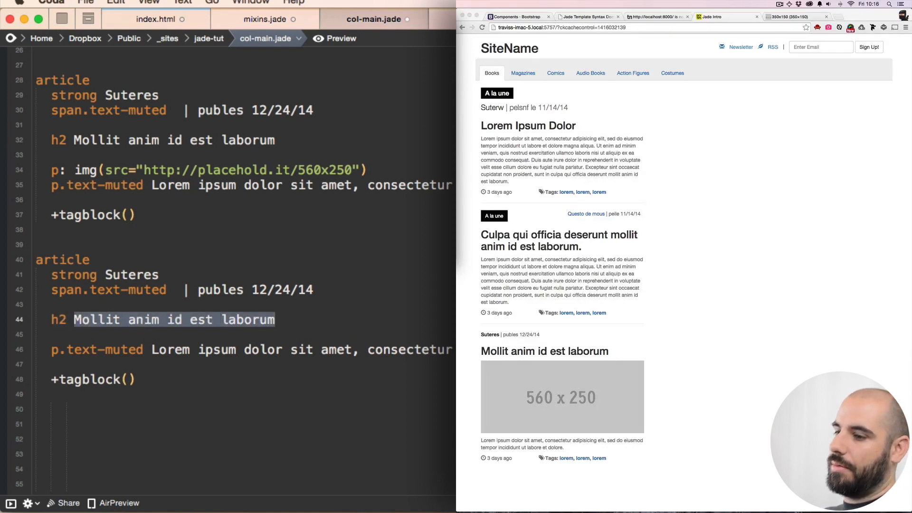
type("Jenny's got")
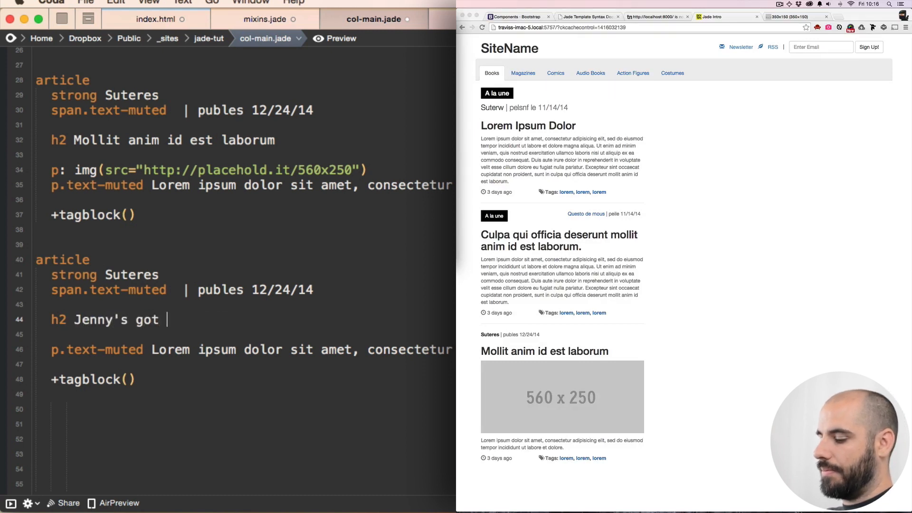
type("a gun")
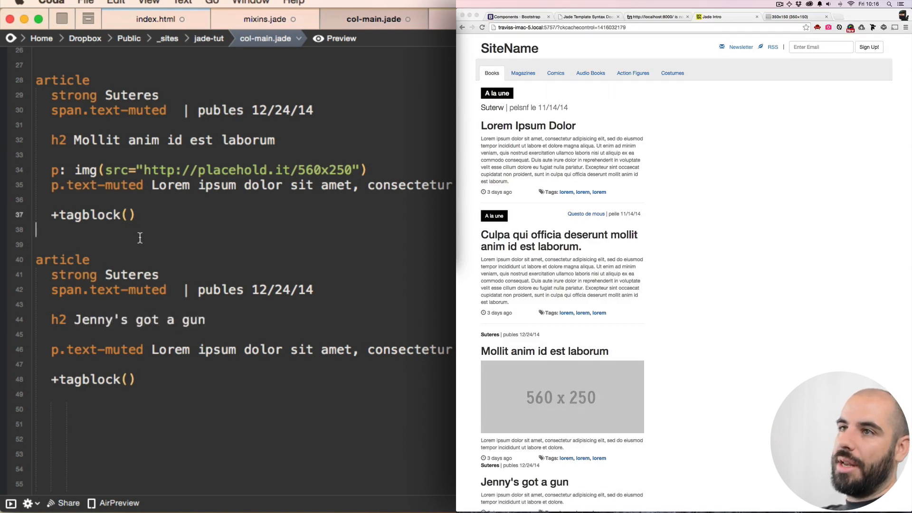
type("hr")
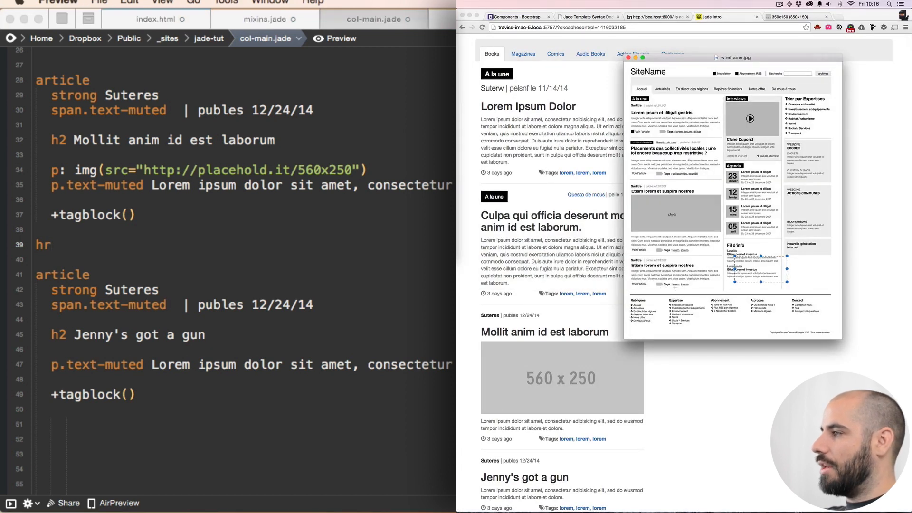
mouse_move(552, 337)
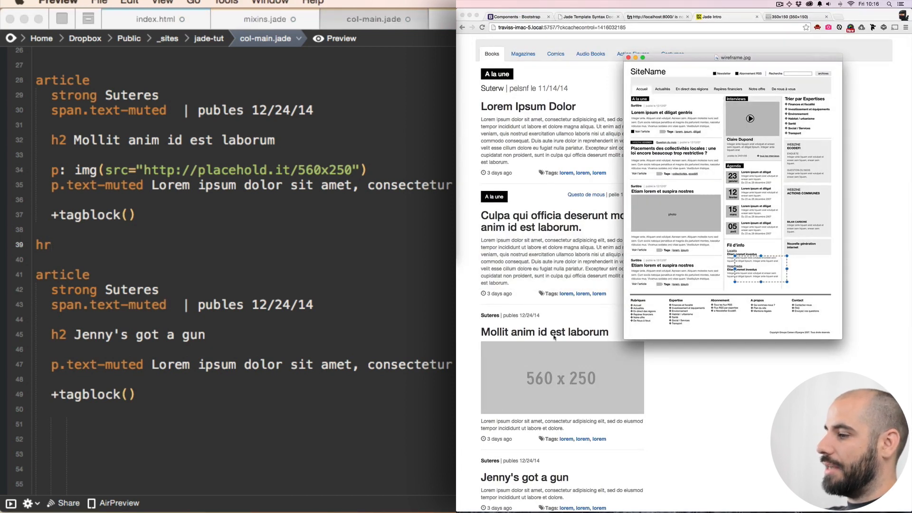